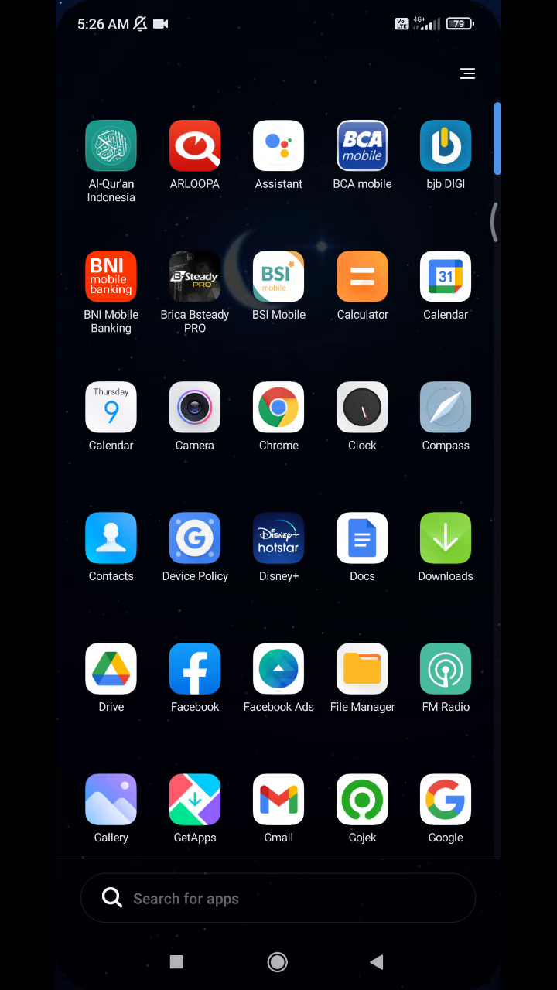
- Launch Google Docs from the app drawer
{"action": "scroll", "scroll_direction": "down", "scroll_amount": 3}
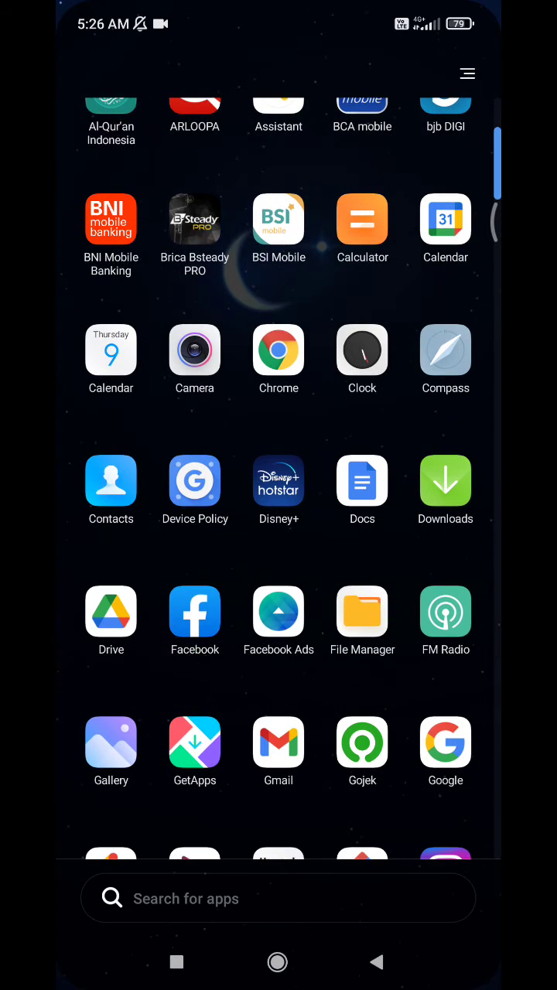
{"action": "left_click", "coordinate": [363, 482]}
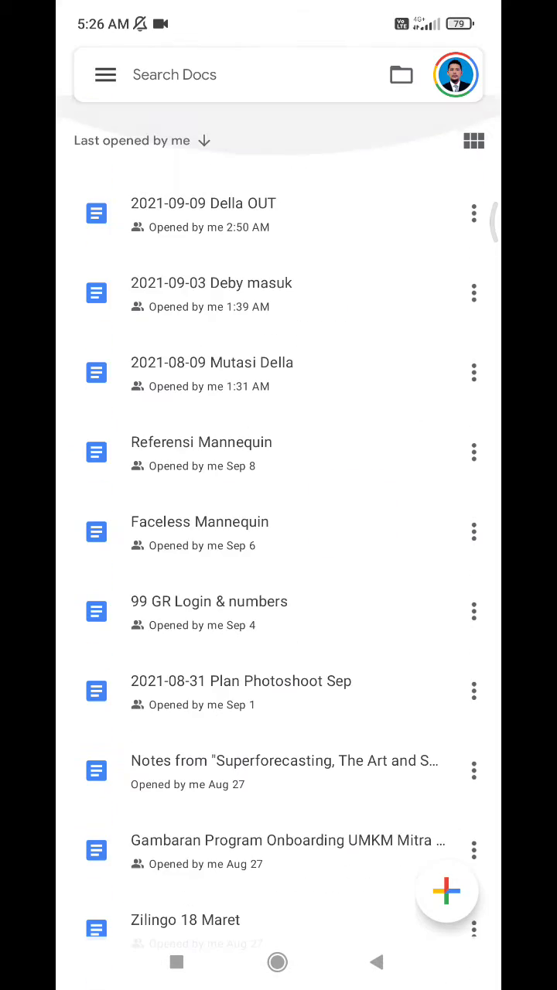
{"action": "scroll", "scroll_direction": "down", "scroll_amount": 3}
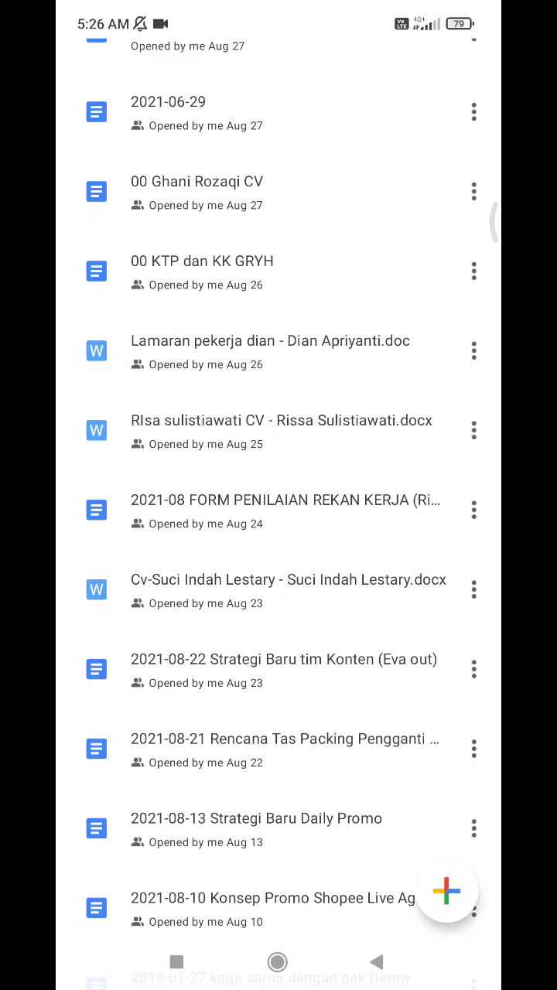
{"action": "scroll", "scroll_direction": "down", "scroll_amount": 3}
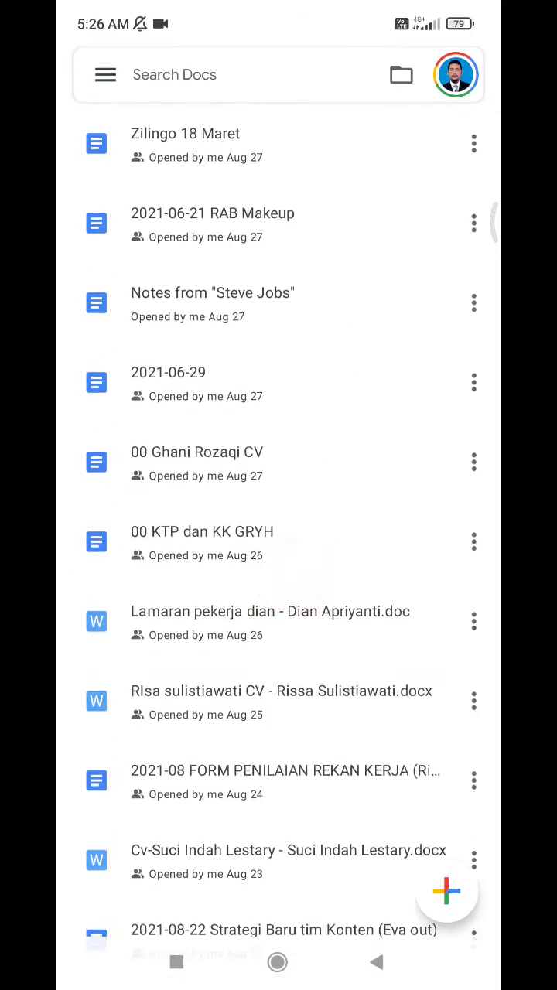
{"action": "scroll", "scroll_direction": "down", "scroll_amount": 3}
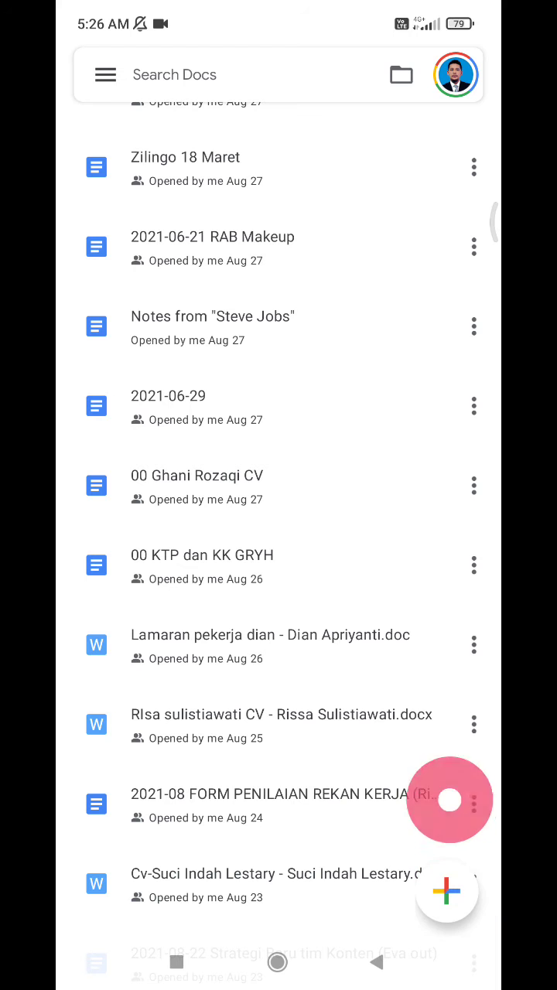
- Start a new document and browse the template gallery down to the resume templates
{"action": "left_click", "coordinate": [447, 891]}
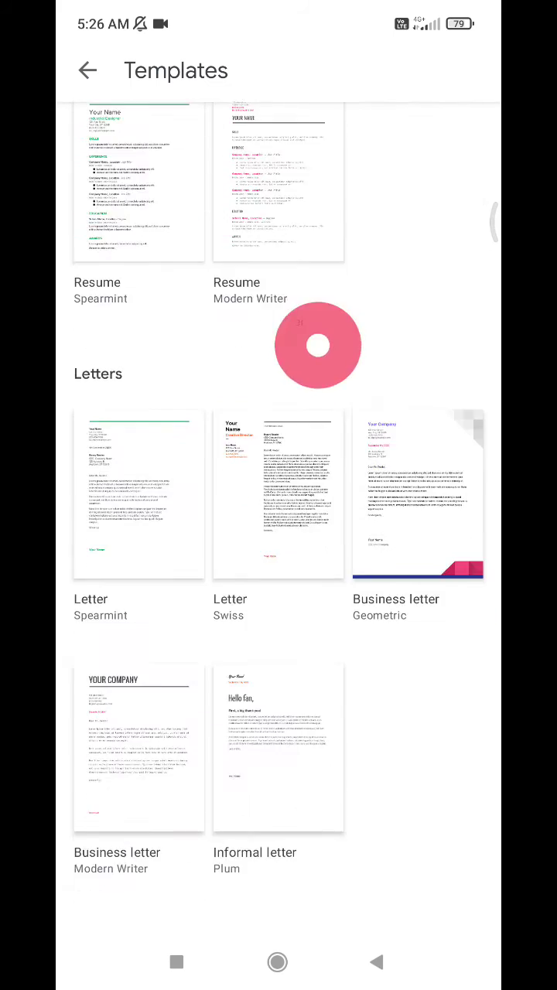
{"action": "scroll", "scroll_direction": "down", "scroll_amount": 3}
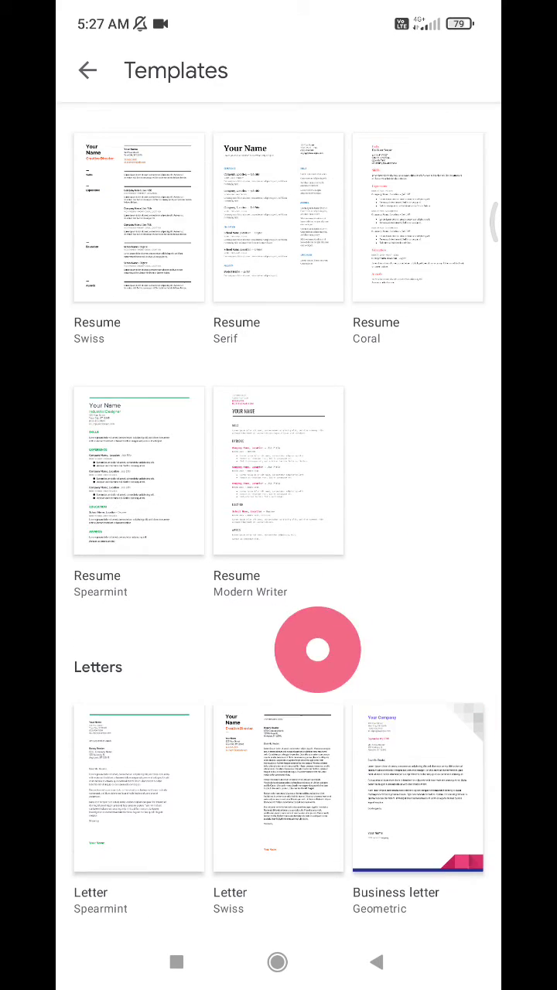
{"action": "scroll", "scroll_direction": "down", "scroll_amount": 3}
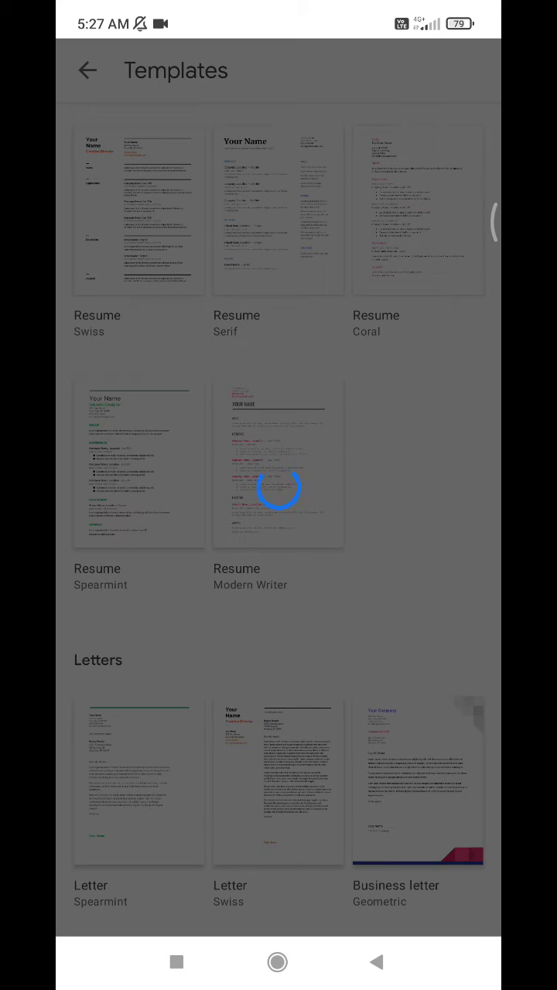
- Create a new Resume document from the Modern Writer template and look it over
{"action": "left_click", "coordinate": [278, 464]}
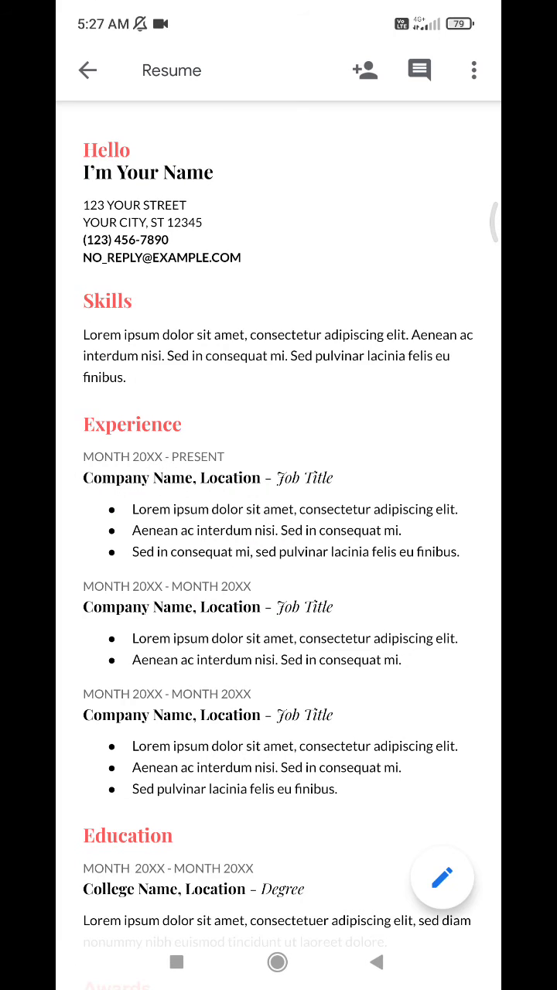
{"action": "scroll", "scroll_direction": "down", "scroll_amount": 3}
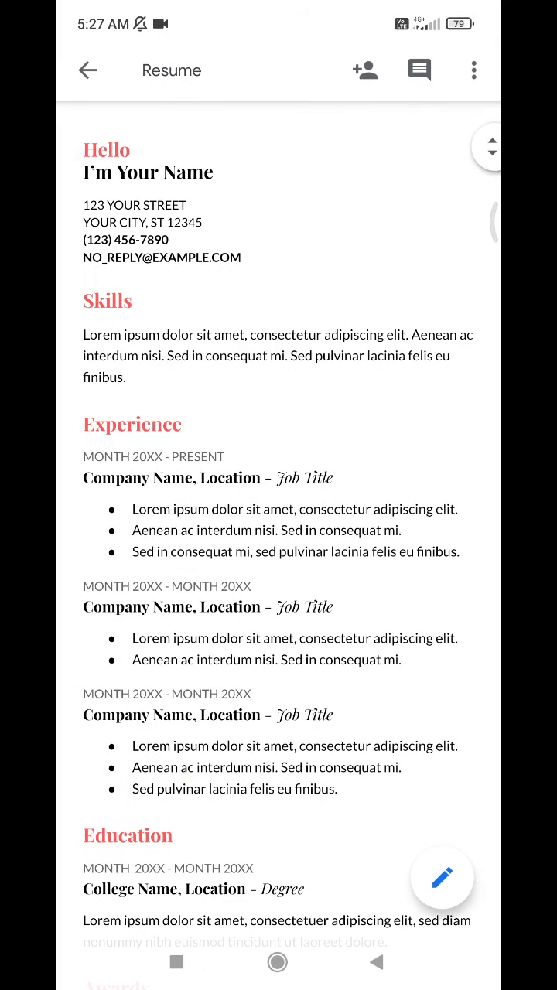
{"action": "scroll", "scroll_direction": "down", "scroll_amount": 3}
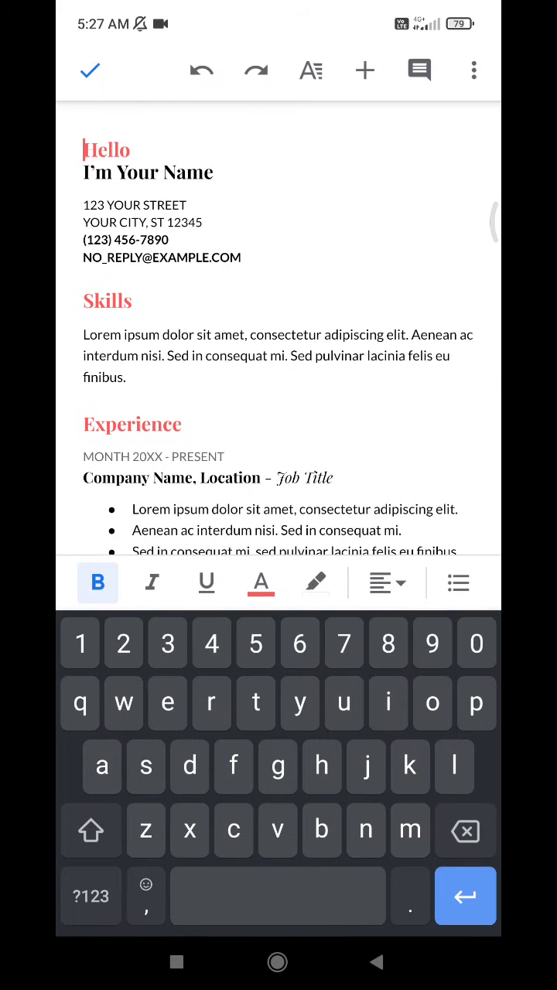
- Enter editing mode, read through the resume, then close it unchanged back to the documents list
{"action": "left_click", "coordinate": [210, 171]}
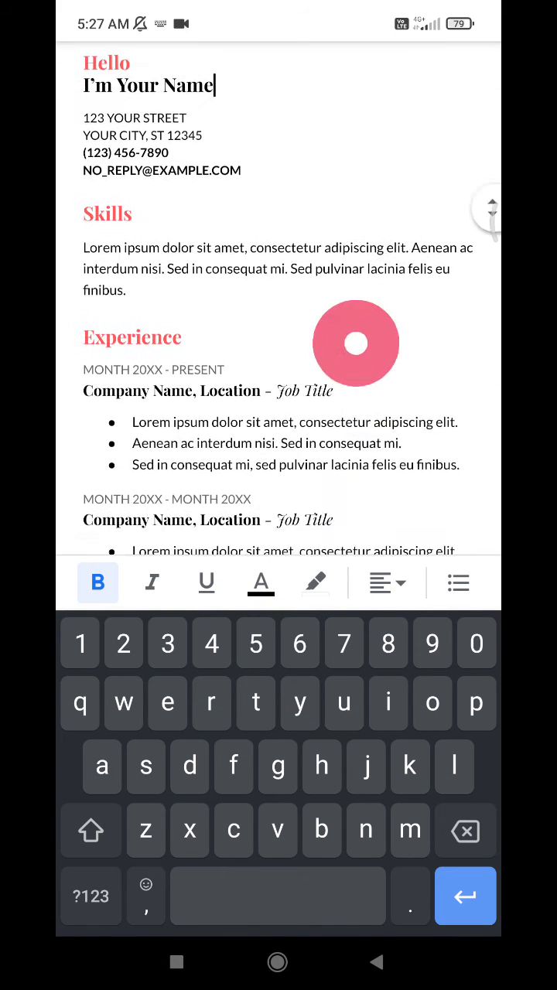
{"action": "scroll", "scroll_direction": "down", "scroll_amount": 3}
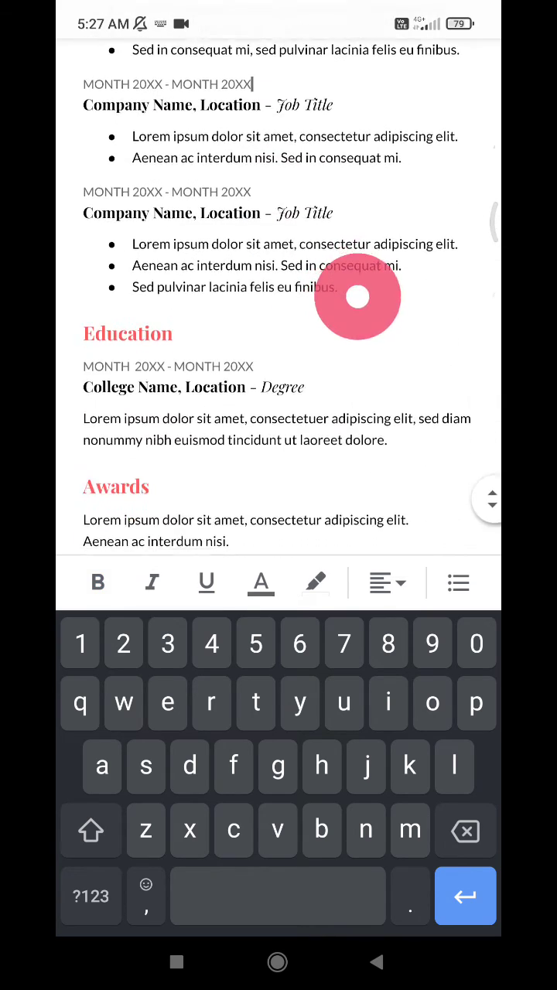
{"action": "scroll", "scroll_direction": "down", "scroll_amount": 3}
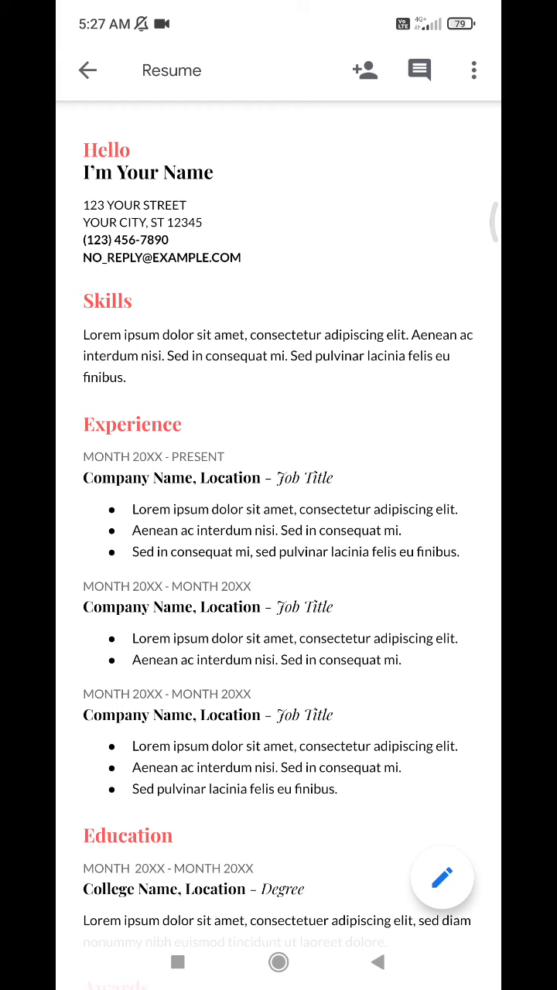
{"action": "scroll", "scroll_direction": "down", "scroll_amount": 3}
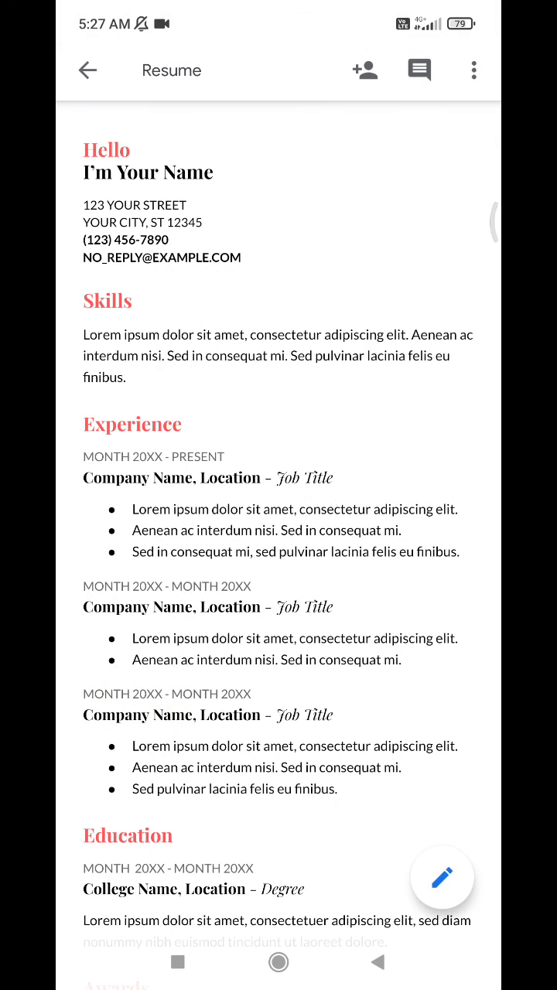
{"action": "left_click", "coordinate": [87, 70]}
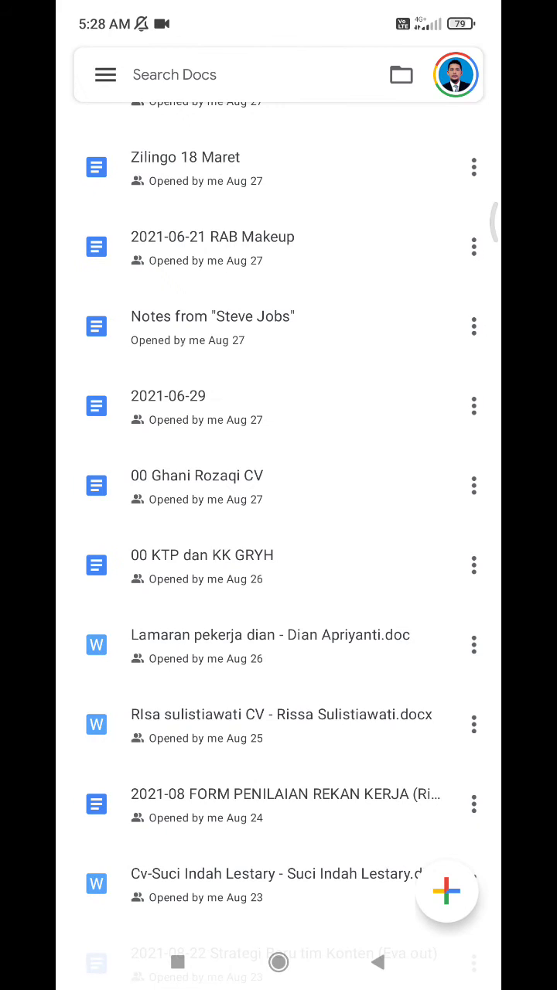
- Reopen the template gallery and browse down to the letter and education templates
{"action": "left_click", "coordinate": [445, 891]}
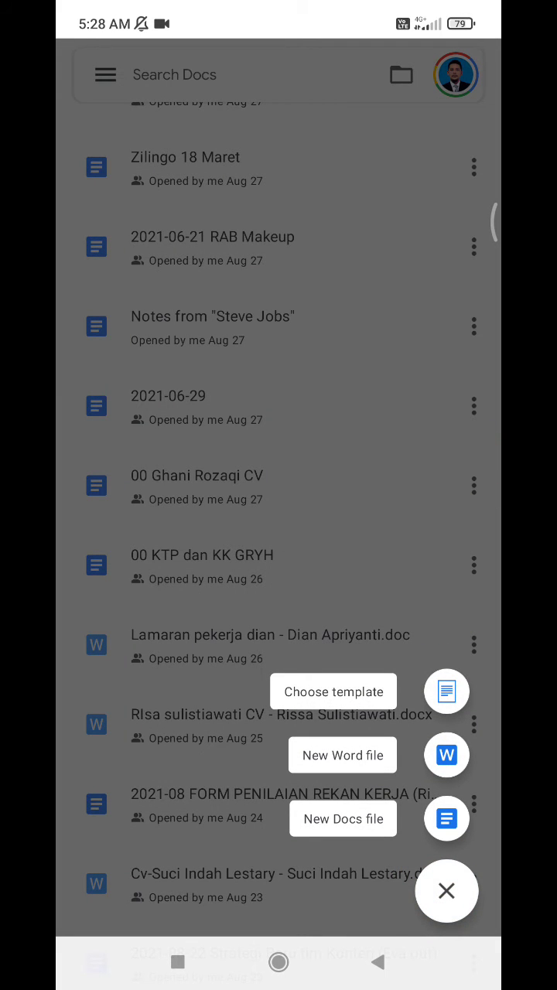
{"action": "left_click", "coordinate": [333, 690]}
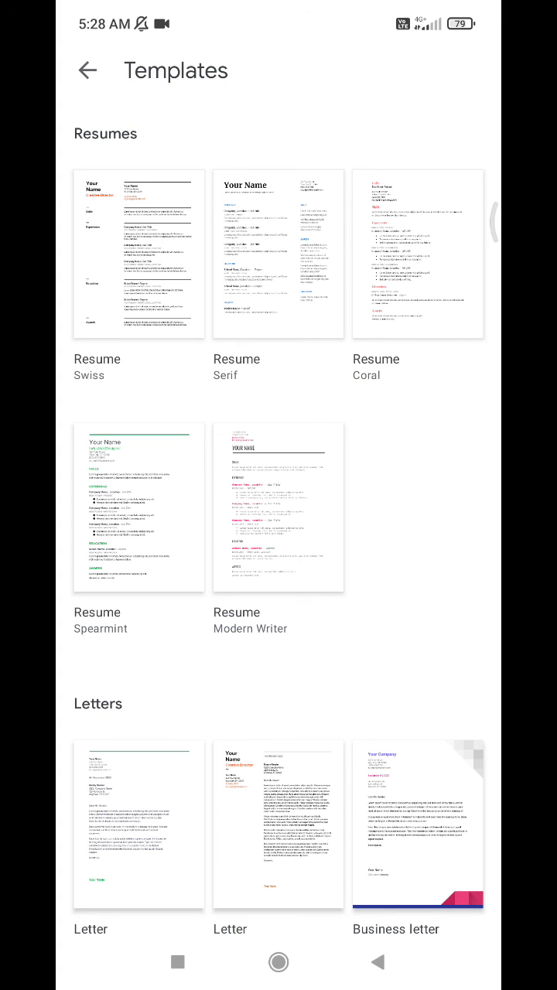
{"action": "scroll", "scroll_direction": "down", "scroll_amount": 3}
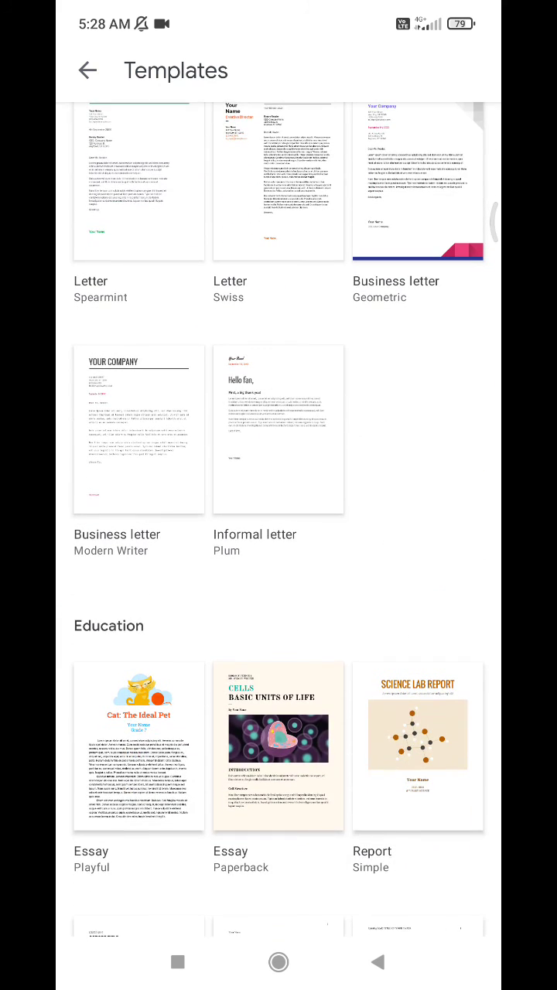
{"action": "scroll", "scroll_direction": "down", "scroll_amount": 3}
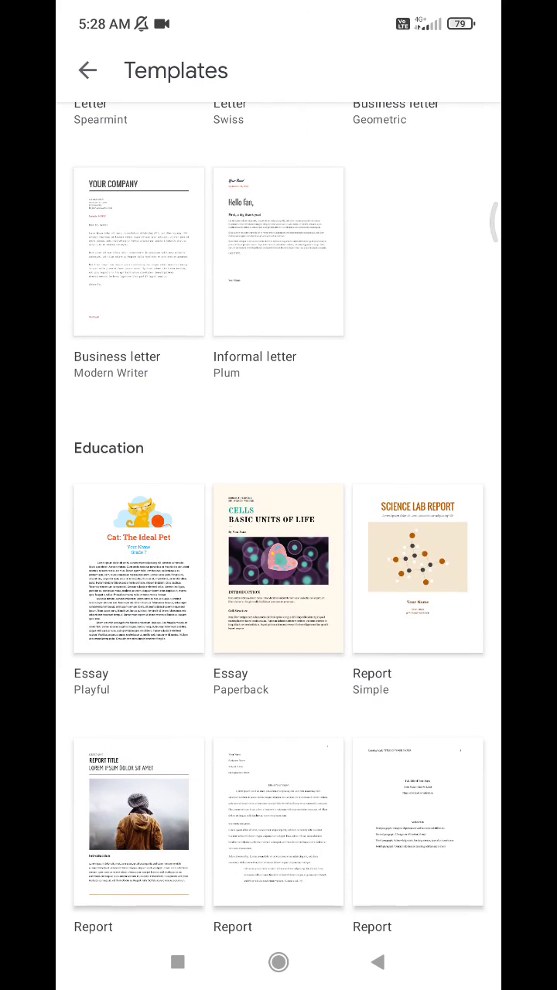